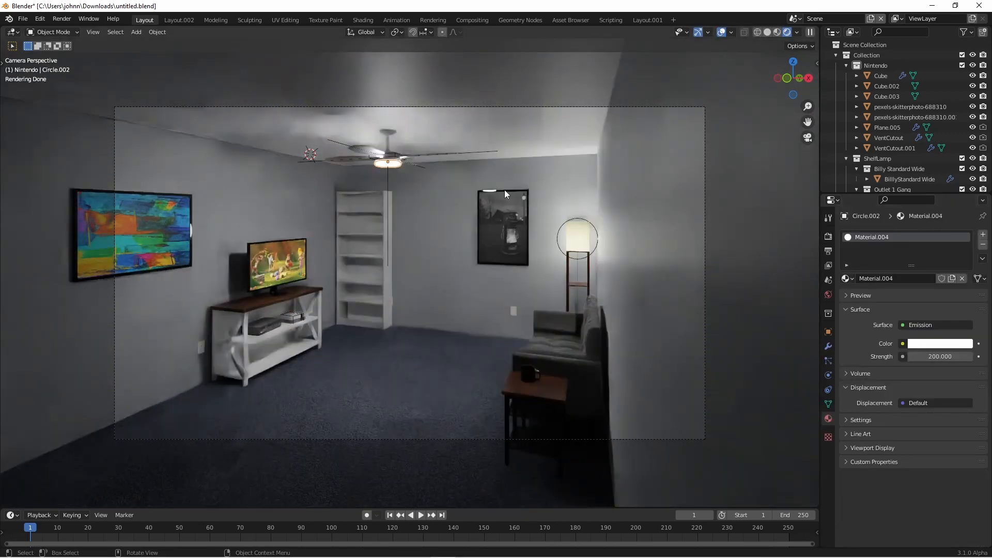
pyautogui.moveTo(395, 172)
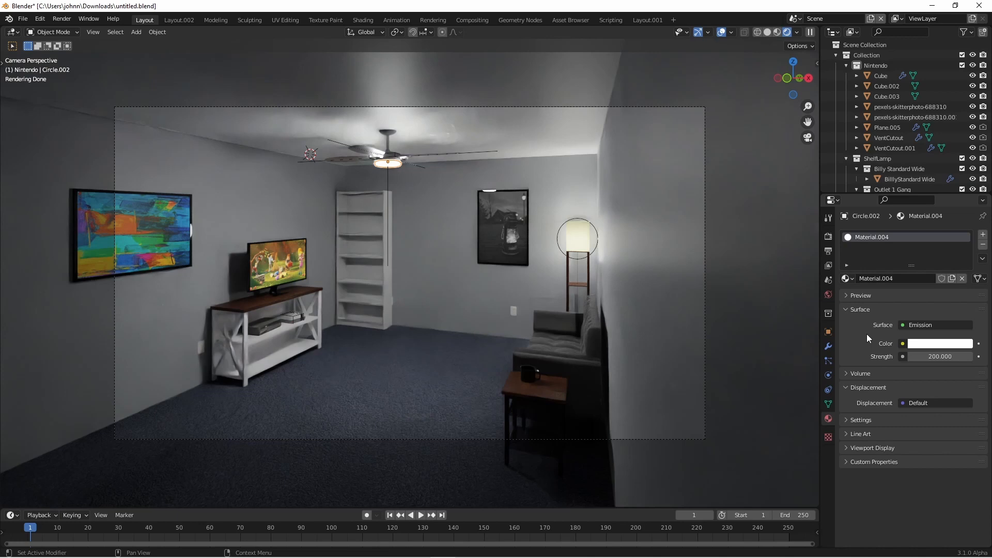
pyautogui.moveTo(941, 343)
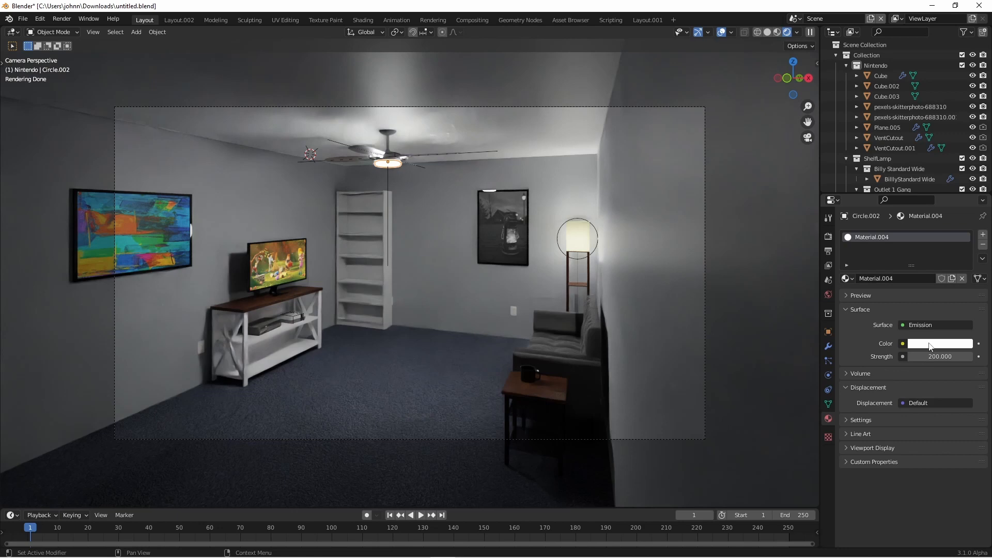
# Bring up the colour chooser for Material.004's white emission colour swatch.
pyautogui.click(941, 343)
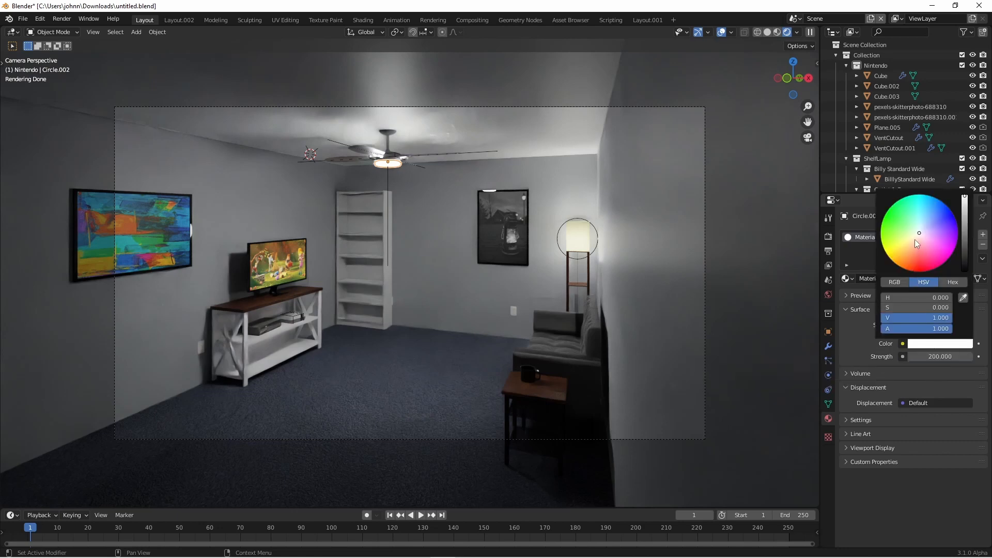
pyautogui.click(917, 239)
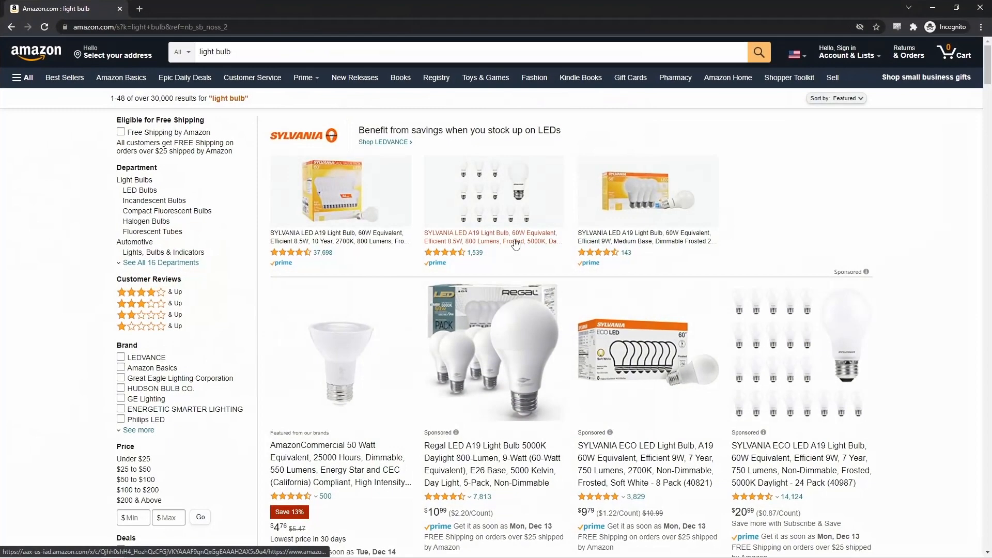
# Scroll through the light bulb results to read Kelvin ratings like 2700K and 5000K.
pyautogui.scroll(-3)
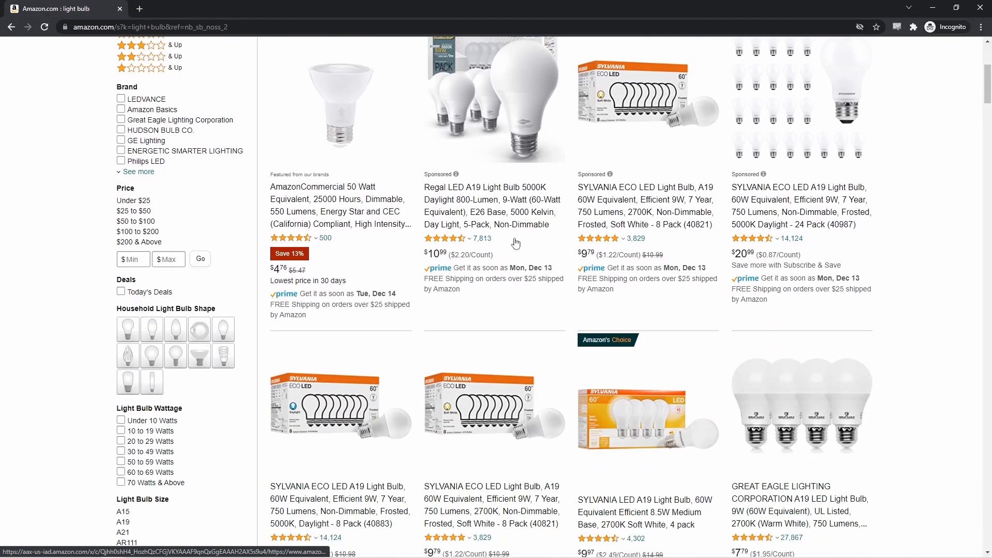
pyautogui.scroll(-3)
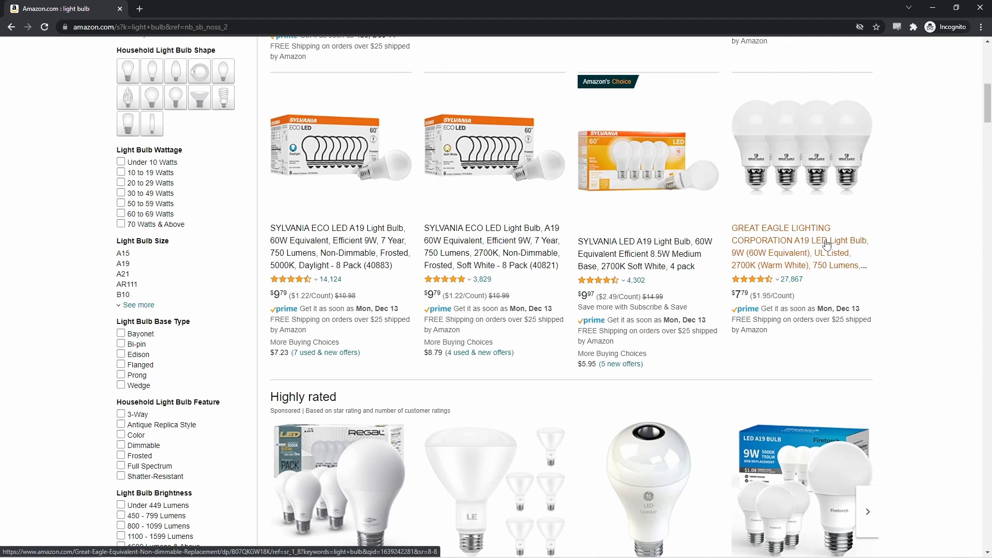
pyautogui.moveTo(677, 279)
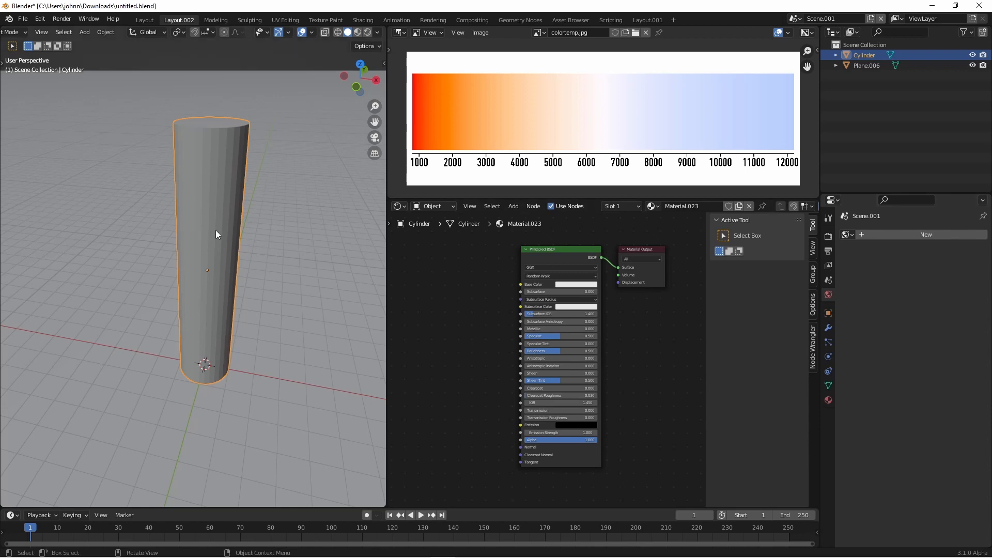
pyautogui.moveTo(603, 344)
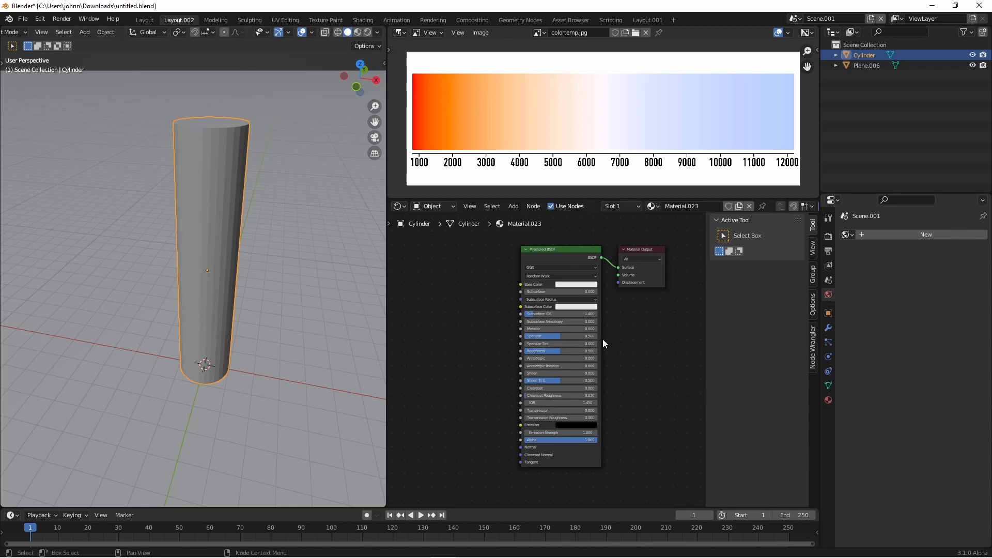
# Make the cylinder's Principled BSDF emission white and view it in rendered preview.
pyautogui.click(566, 284)
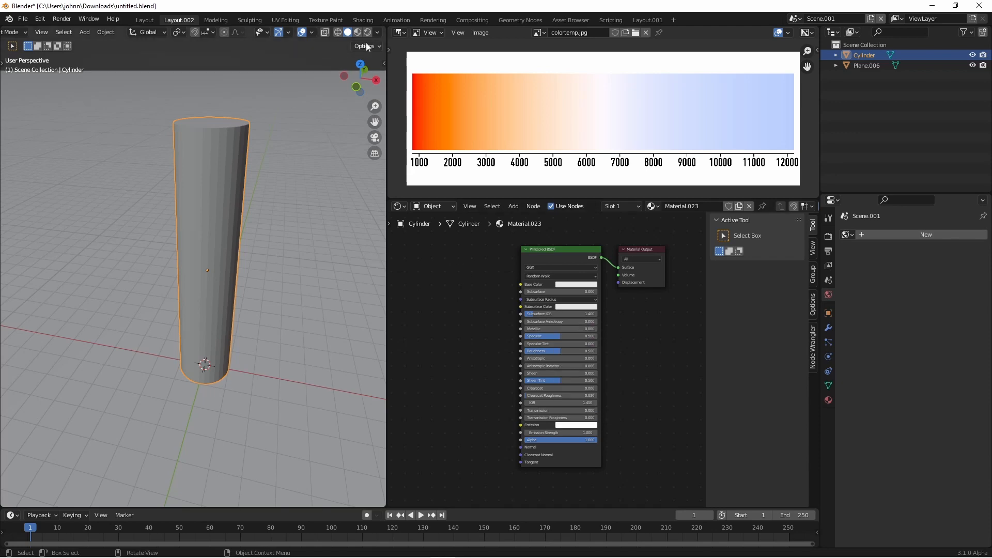
pyautogui.click(368, 32)
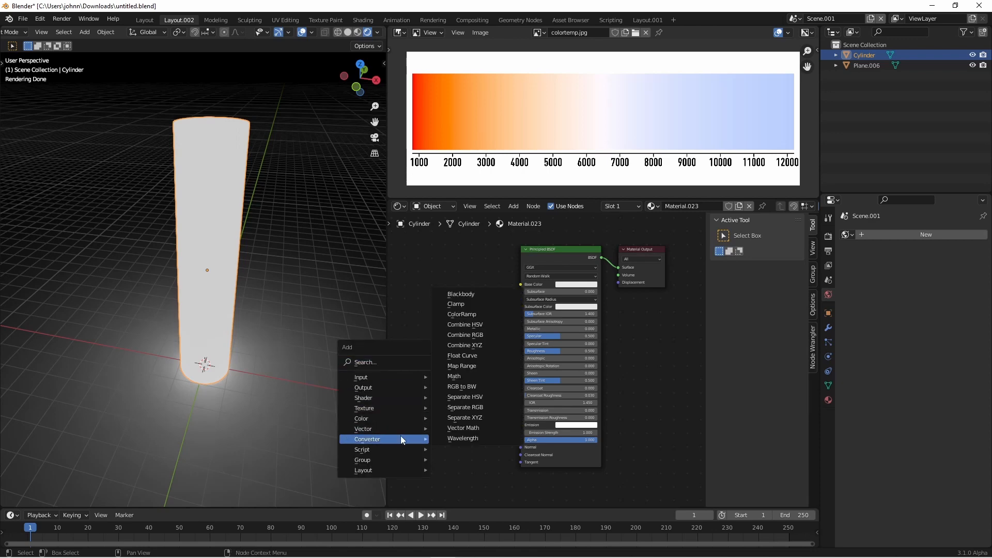
pyautogui.moveTo(461, 293)
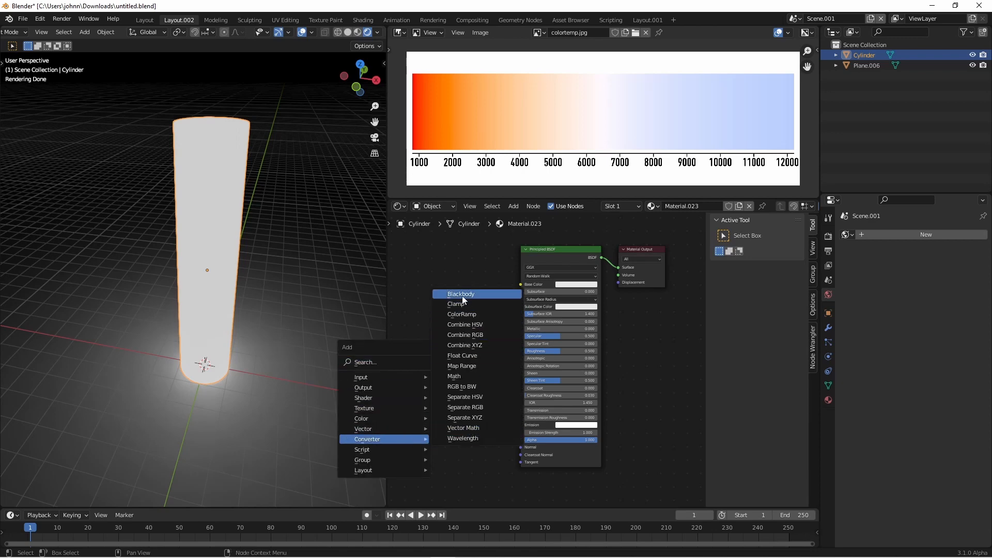
pyautogui.click(460, 294)
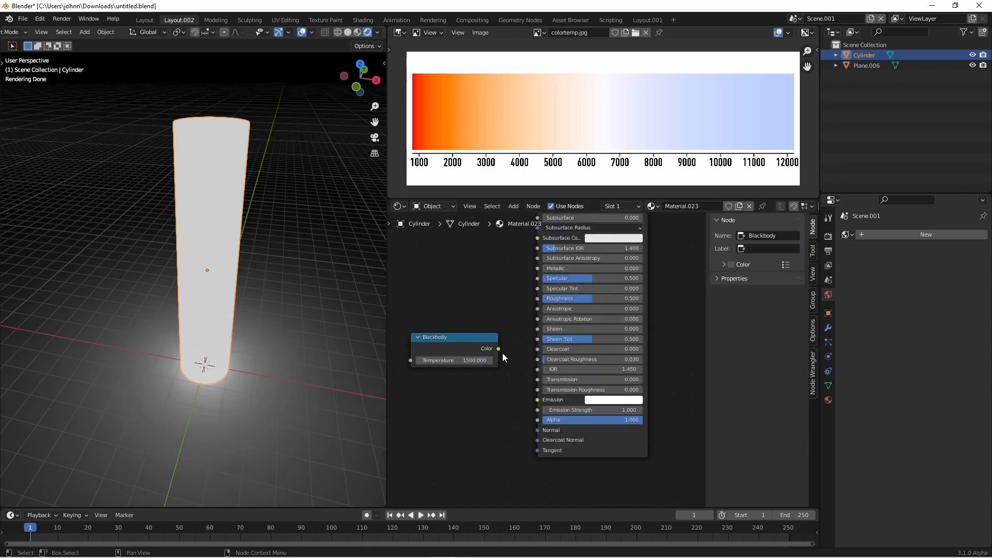
pyautogui.moveTo(554, 400)
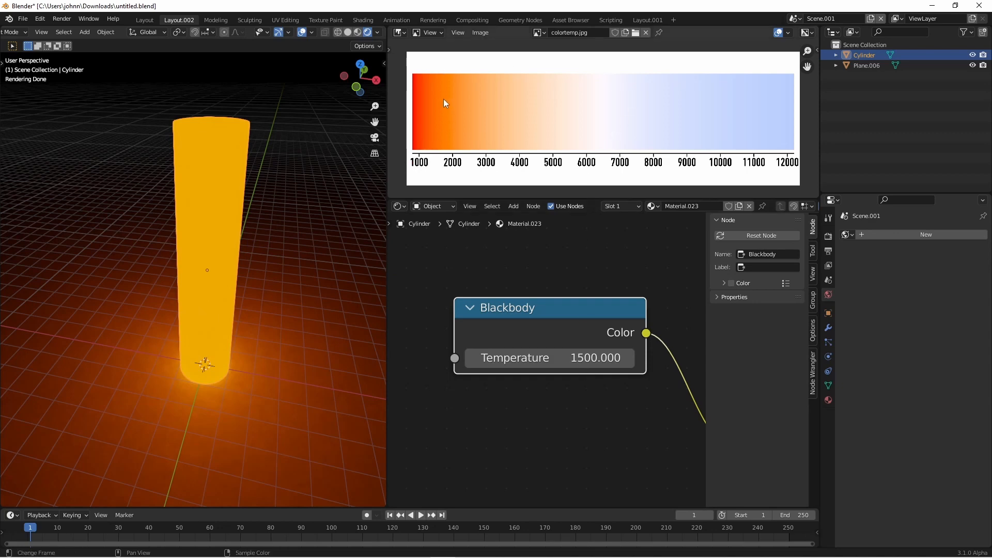
pyautogui.moveTo(441, 118)
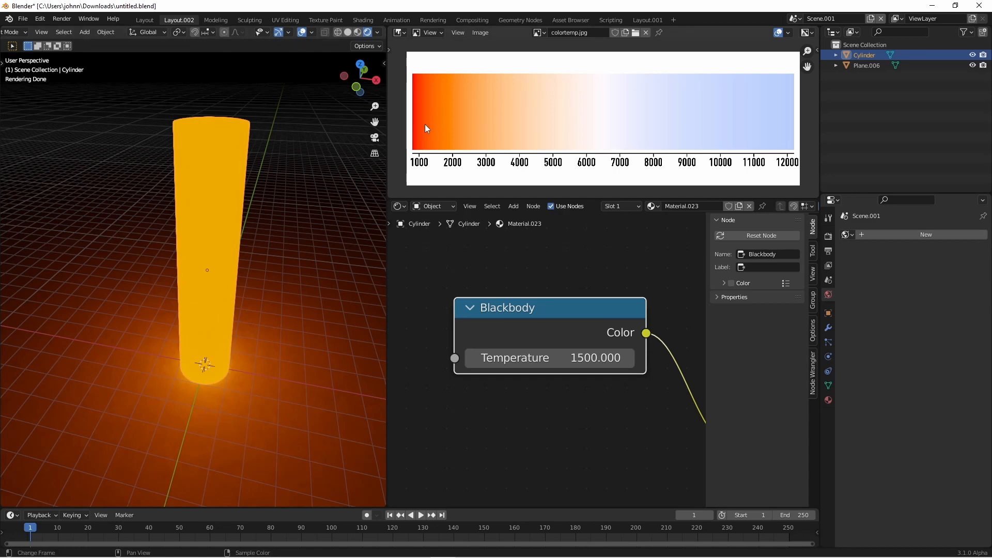
pyautogui.moveTo(435, 130)
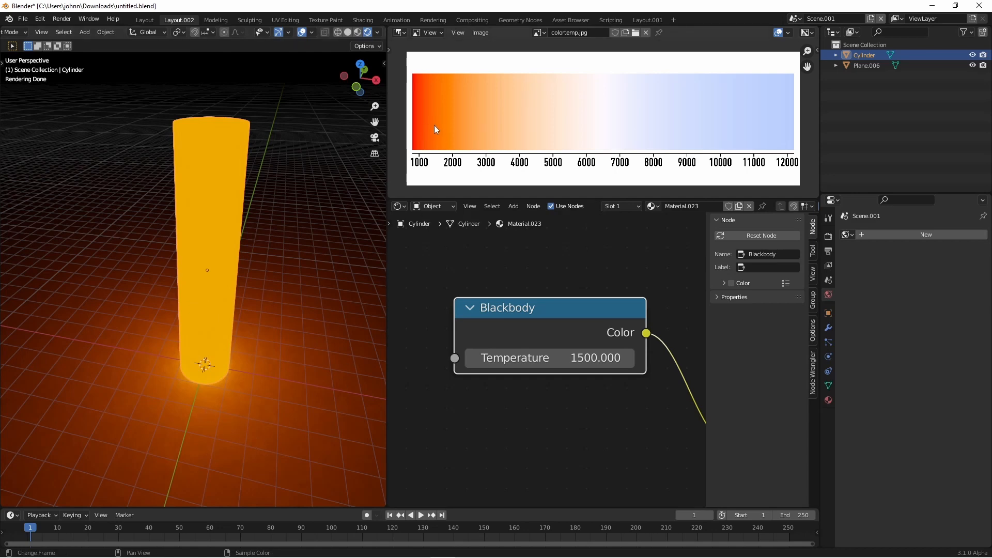
pyautogui.write('10')
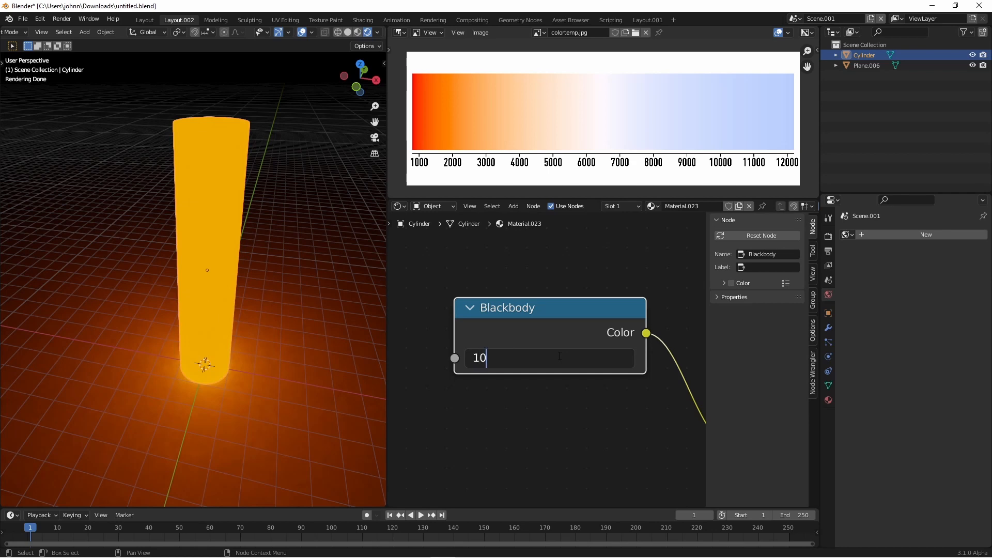
pyautogui.press('Return')
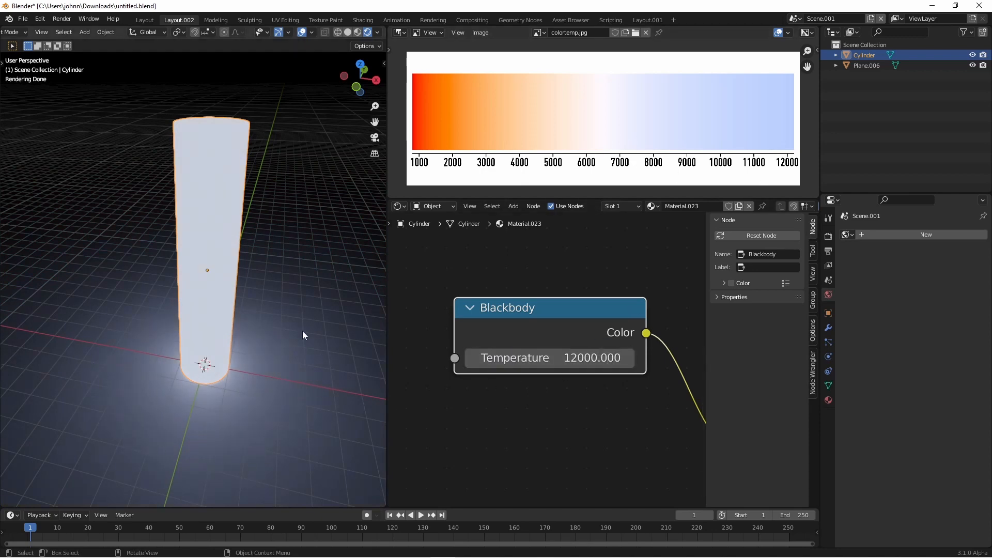
pyautogui.moveTo(286, 355)
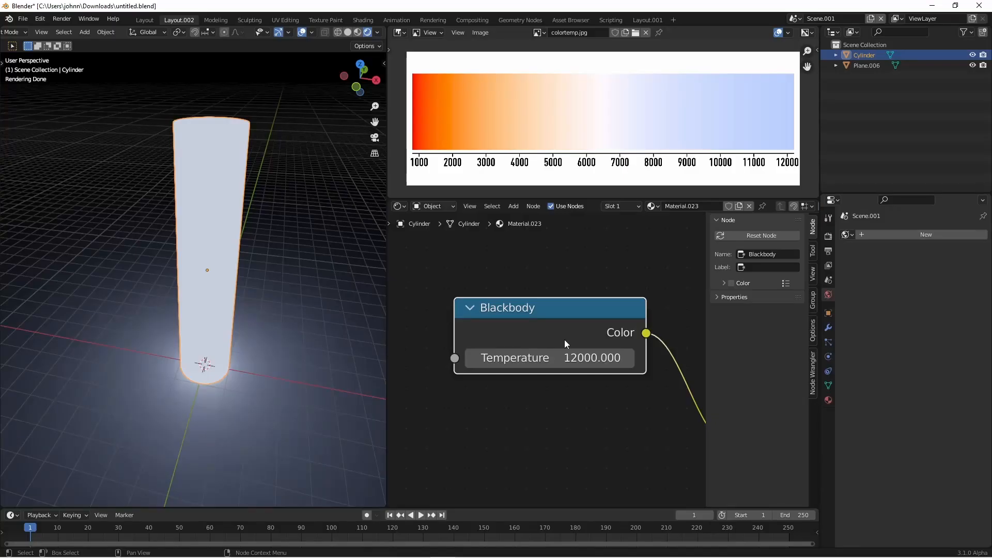
# Enable nodes on the point light and drive its Emission colour with a Blackbody at 3500.
pyautogui.click(363, 20)
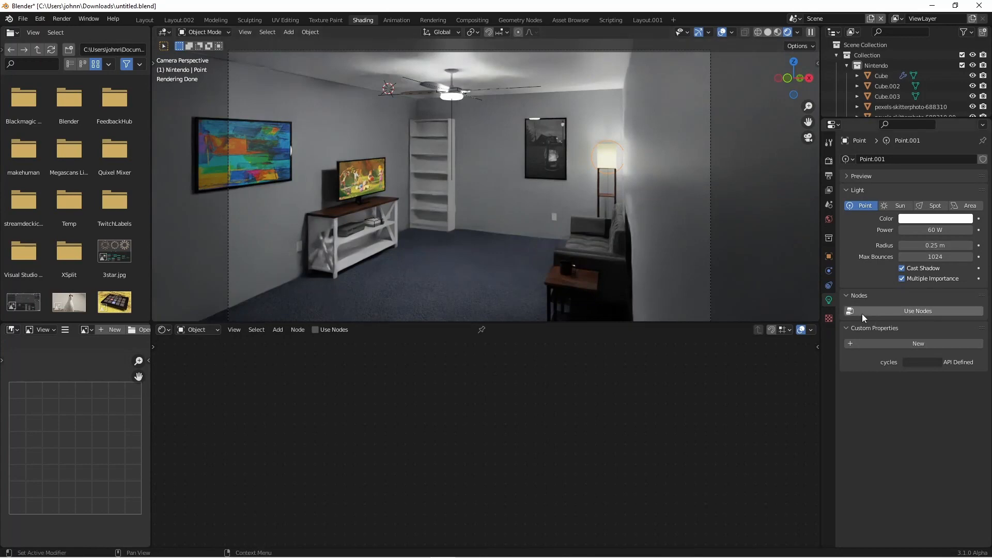
pyautogui.moveTo(918, 311)
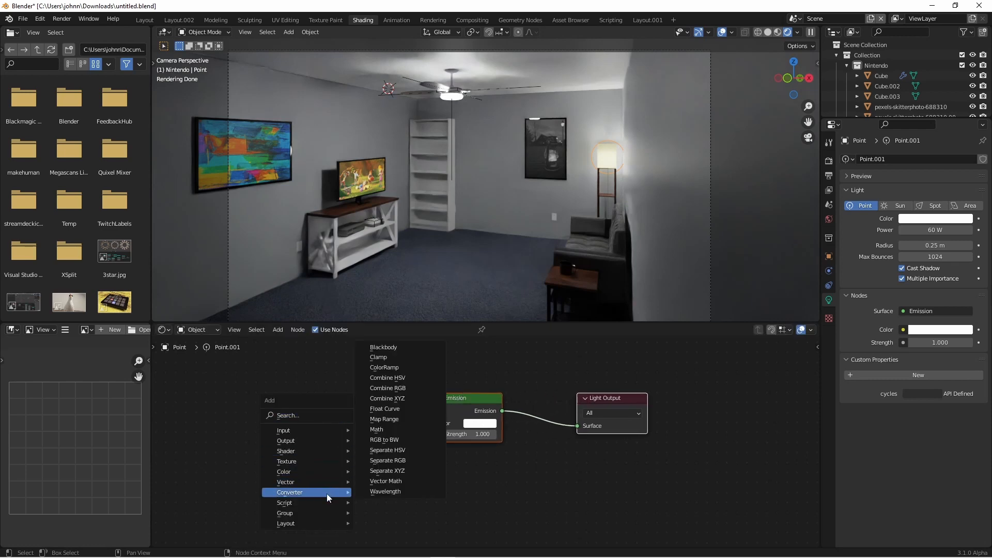
pyautogui.click(382, 347)
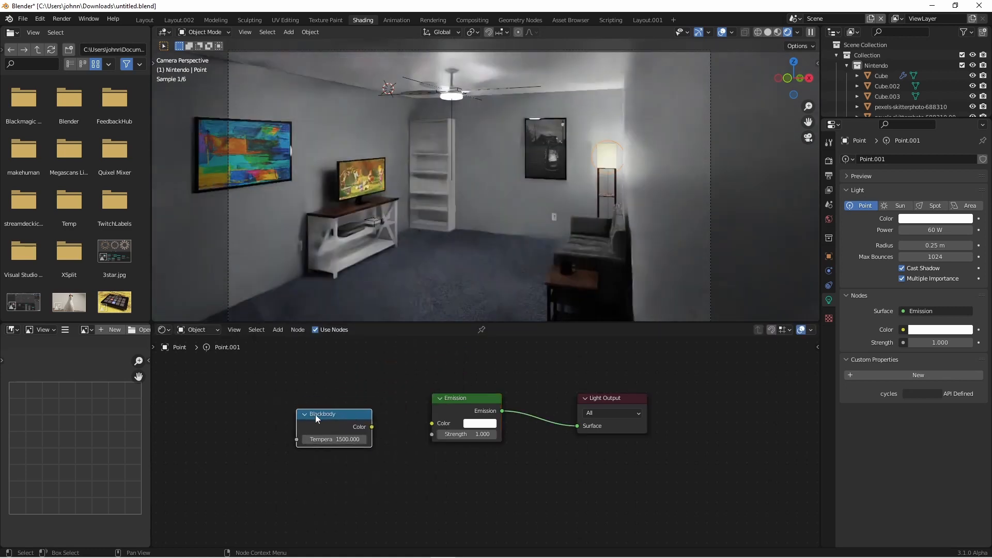
pyautogui.moveTo(373, 427); pyautogui.dragTo(432, 423)
pyautogui.write('35')
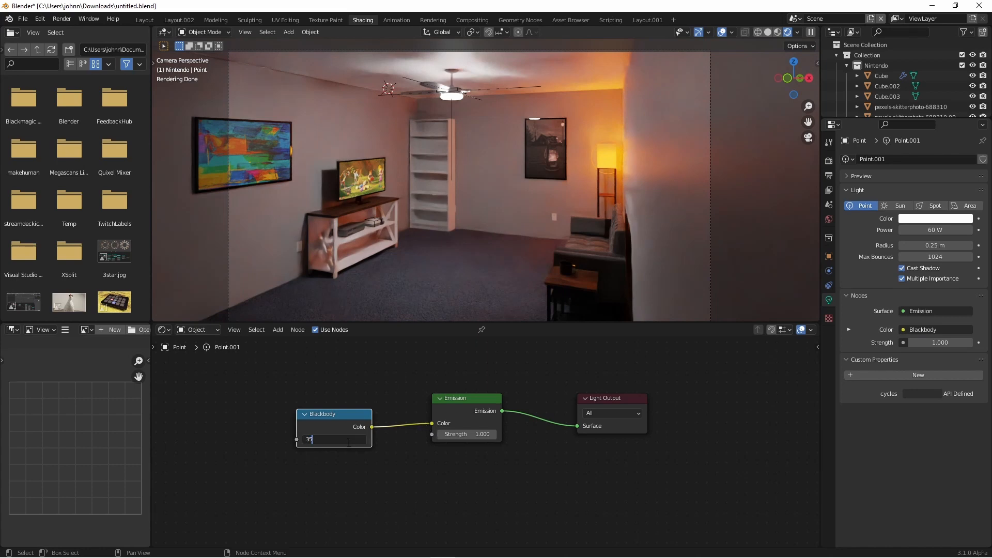
pyautogui.press('Return')
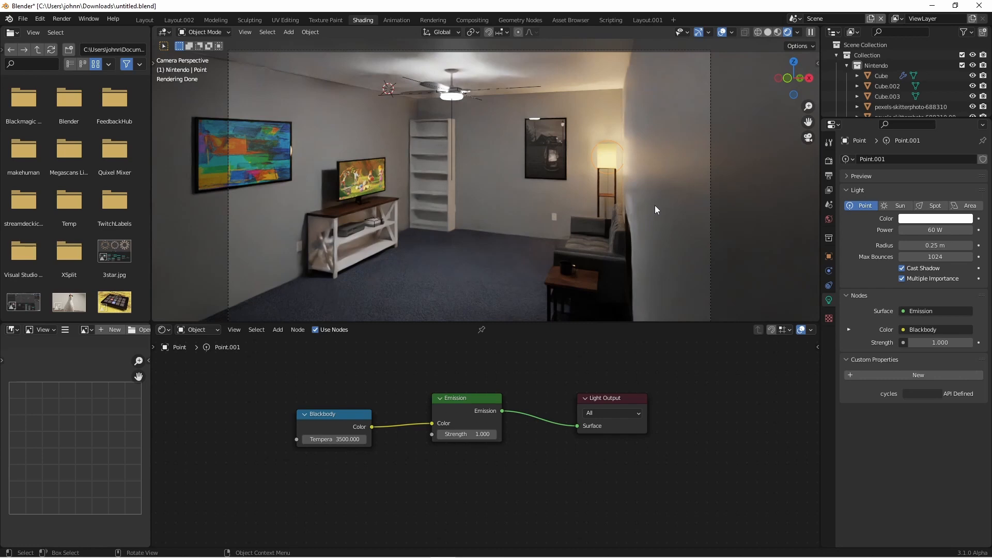
pyautogui.moveTo(448, 107)
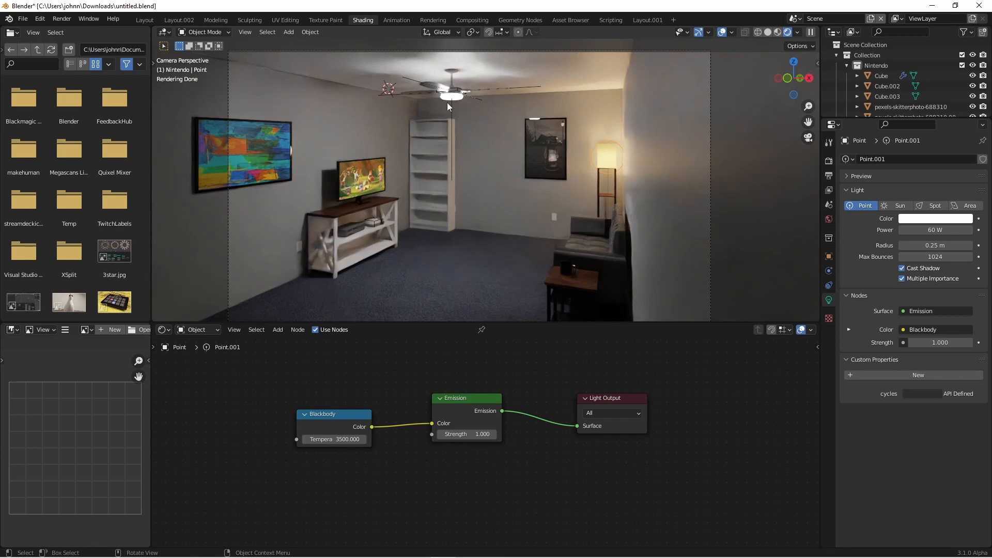
# Add a Blackbody node to the ceiling fan light and feed its colour into Emission.
pyautogui.click(607, 157)
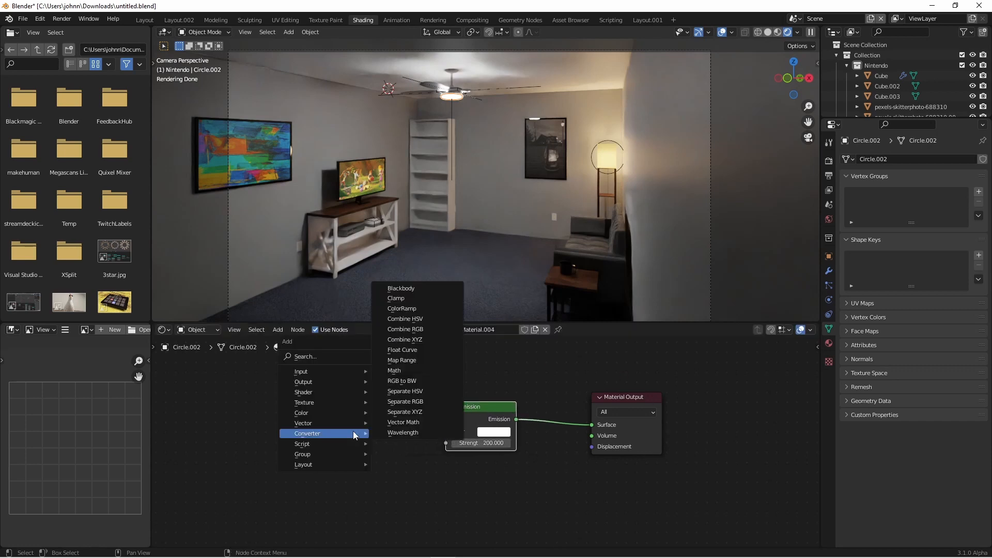
pyautogui.click(401, 289)
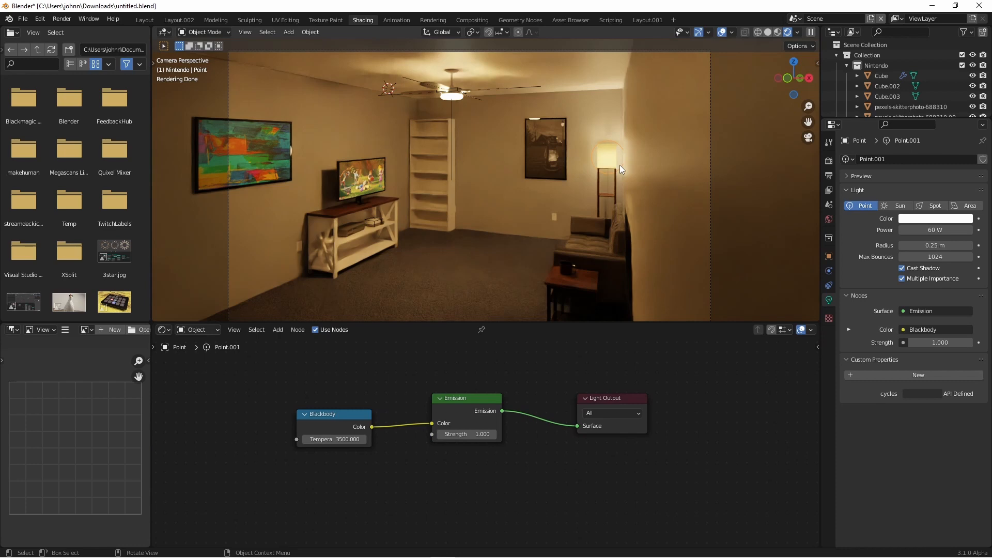
pyautogui.moveTo(949, 230); pyautogui.dragTo(918, 230)
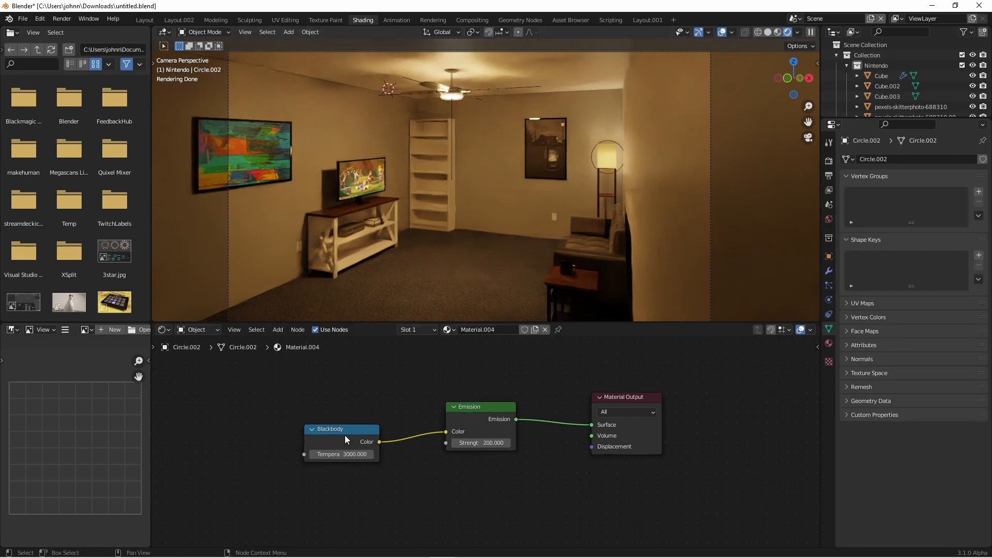
pyautogui.moveTo(342, 429); pyautogui.dragTo(367, 398)
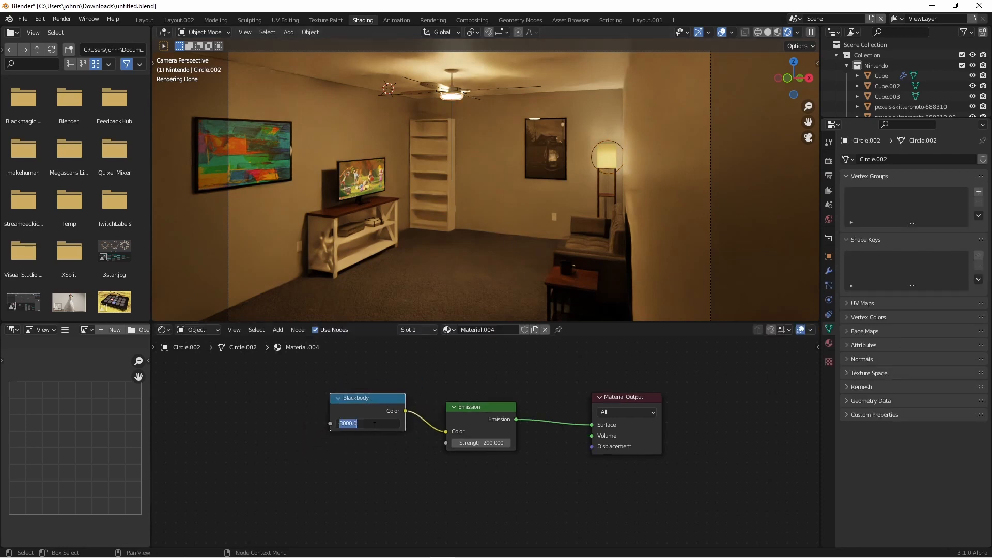
# Set the fan light's Blackbody temperature to 5000, then re-enter it as 35000.
pyautogui.write('5000')
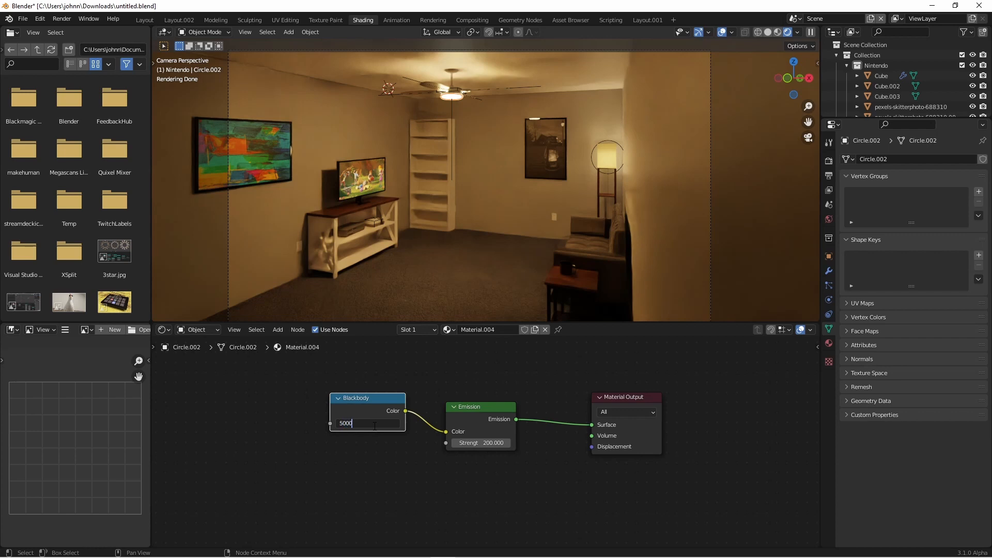
pyautogui.press('Return')
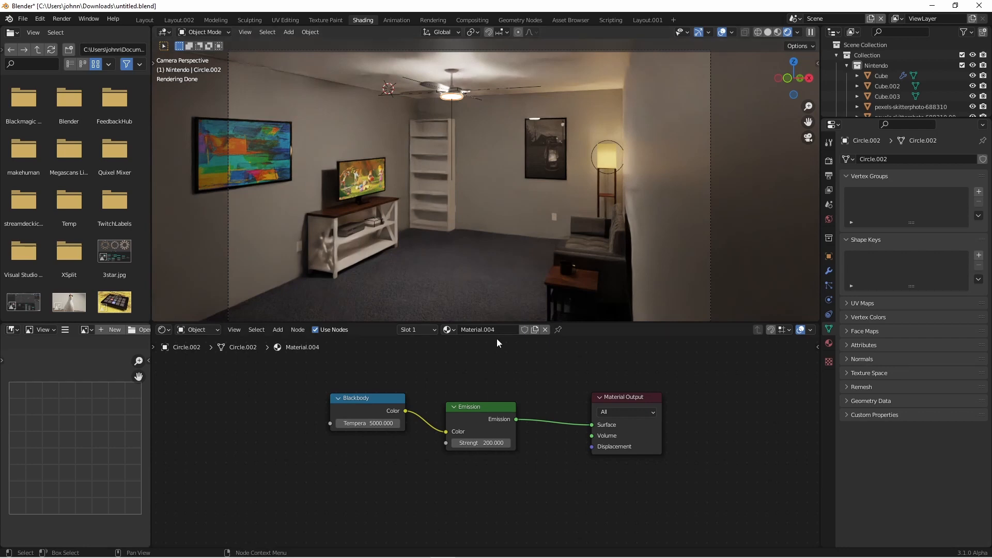
pyautogui.doubleClick(367, 422)
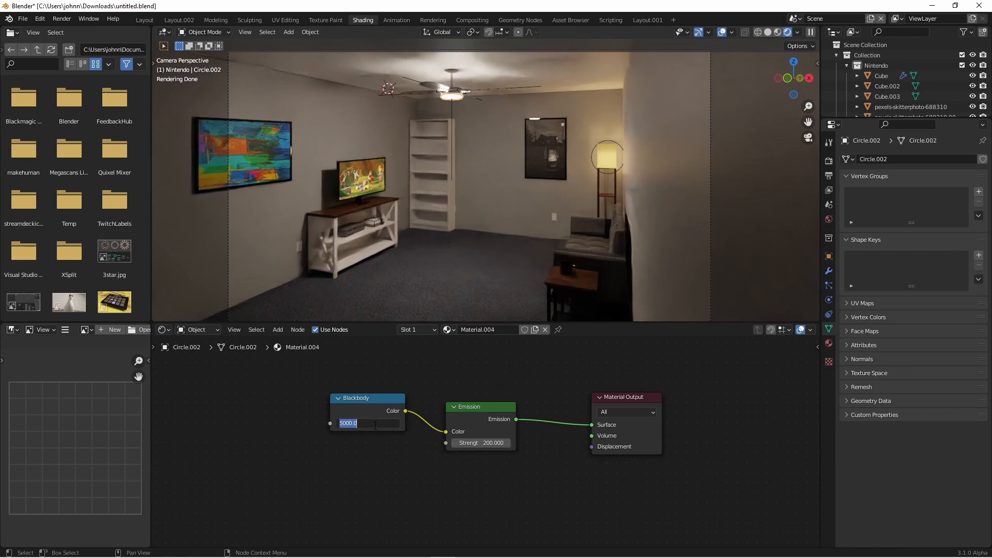
pyautogui.write('35000')
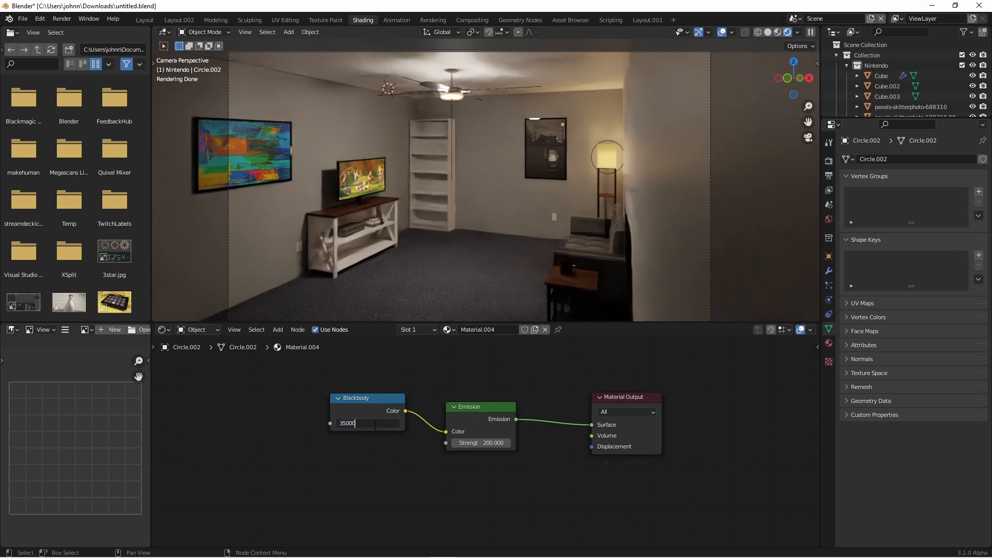